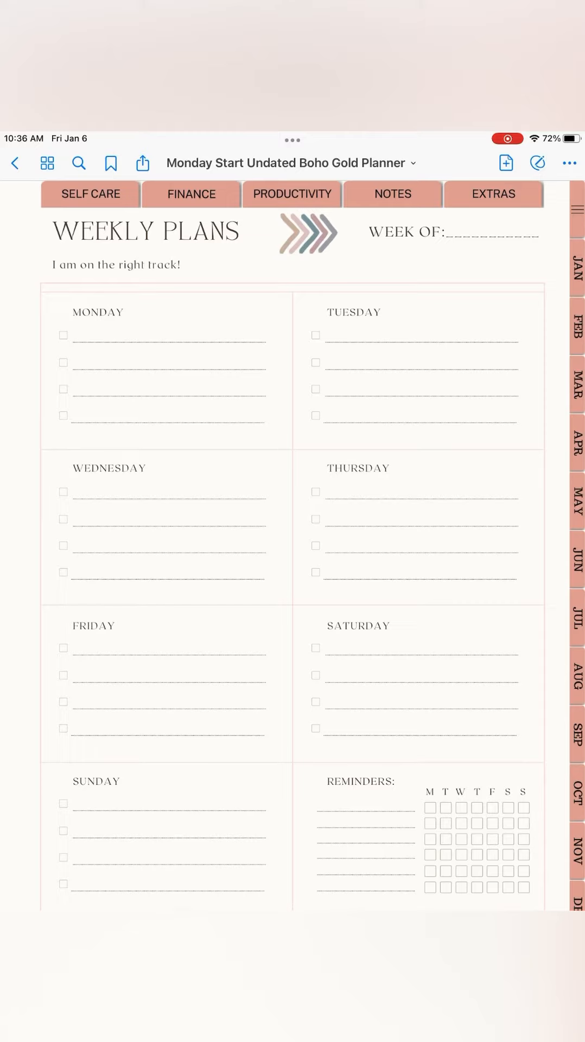
Copy the current Weekly Plans page via the More menu's Copy Page option.
left_click(568, 163)
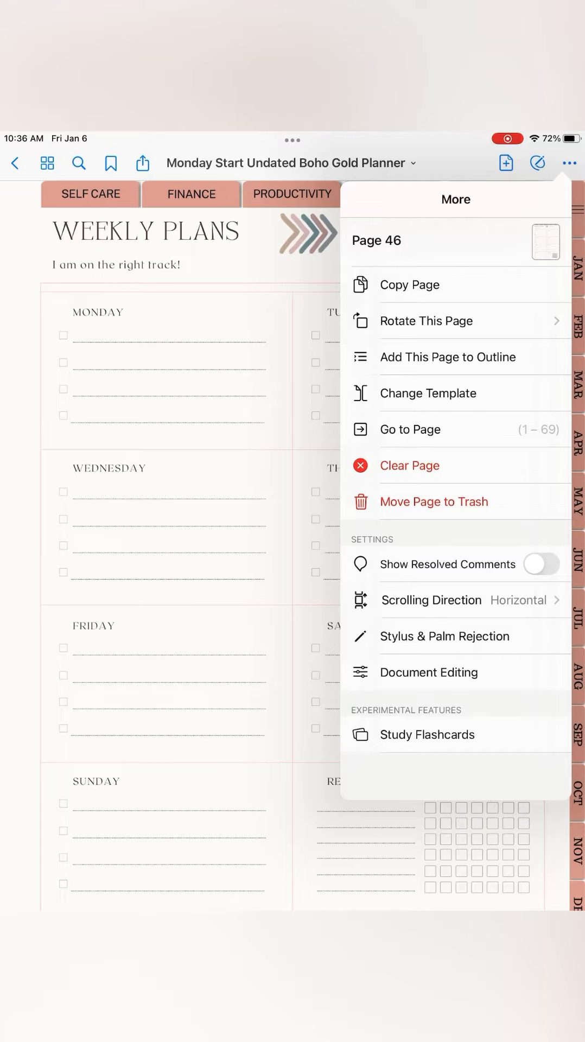
left_click(409, 284)
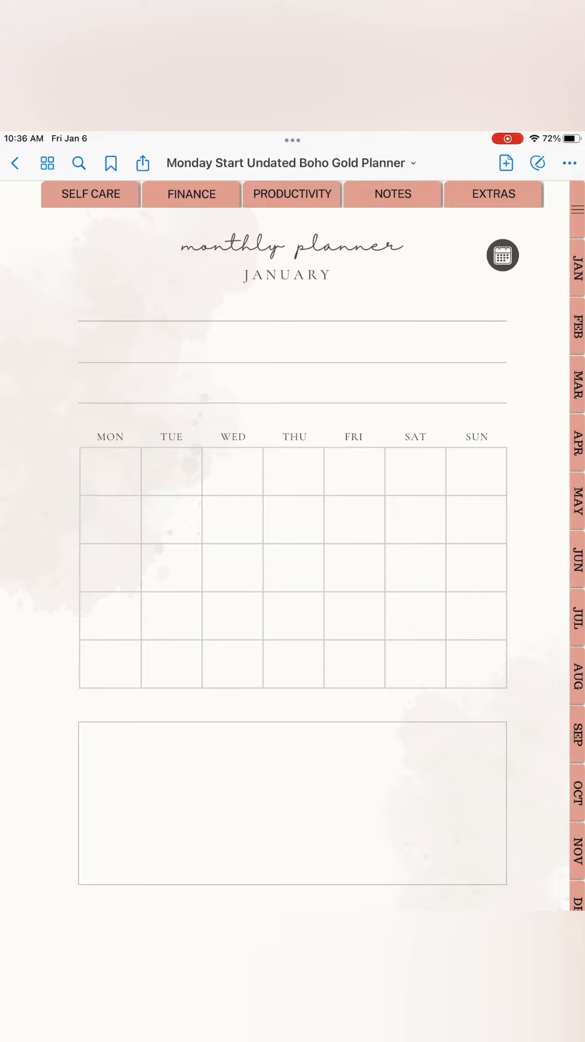
Bring up the Add Page options on the January monthly planner page.
left_click(506, 162)
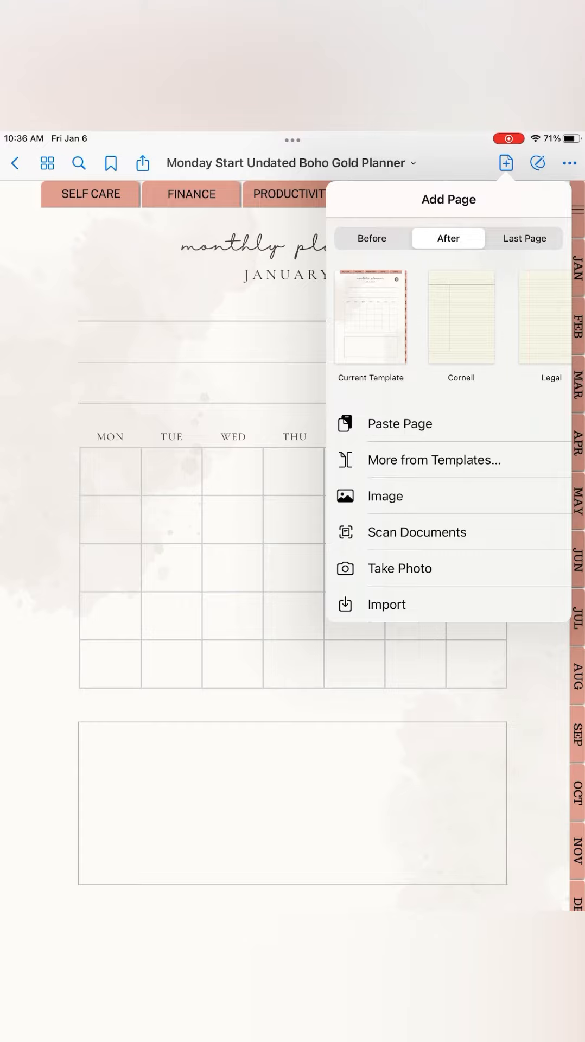
Paste the copied Weekly Plans page directly after the January monthly planner page.
left_click(399, 425)
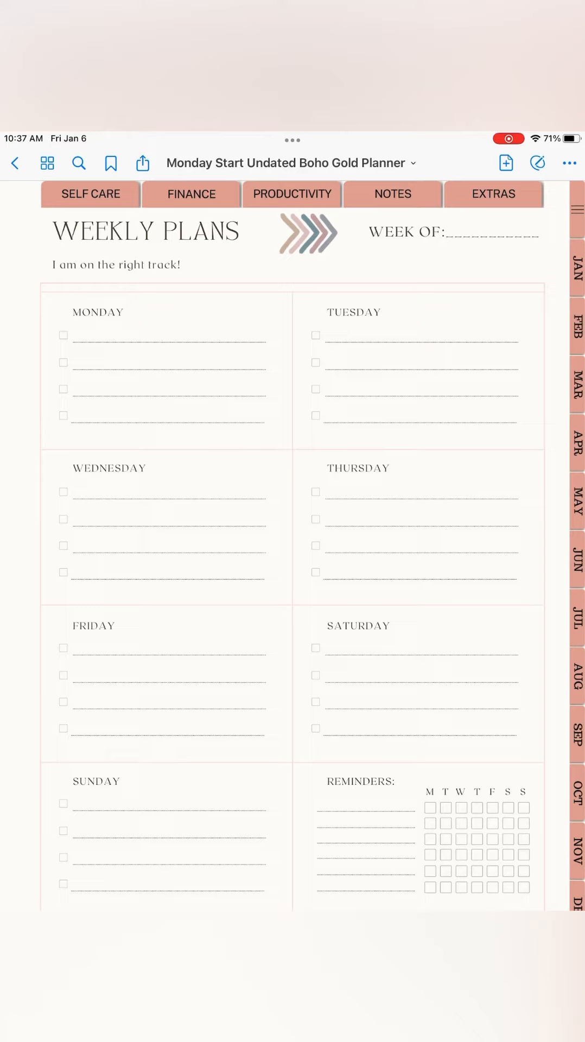
Paste a second Weekly Plans copy after the first, bringing the planner to 71 pages.
left_click(505, 162)
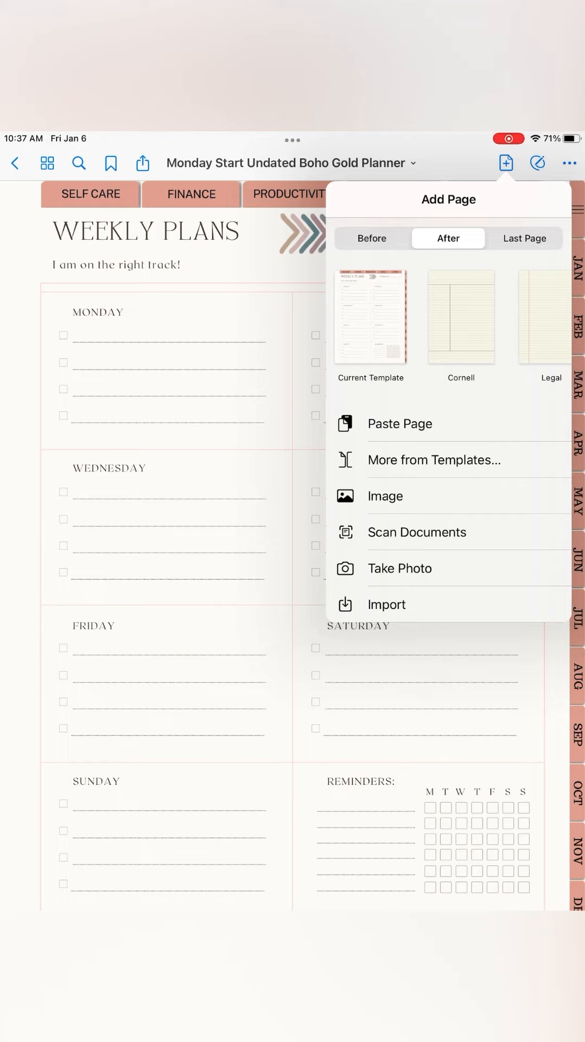
left_click(399, 423)
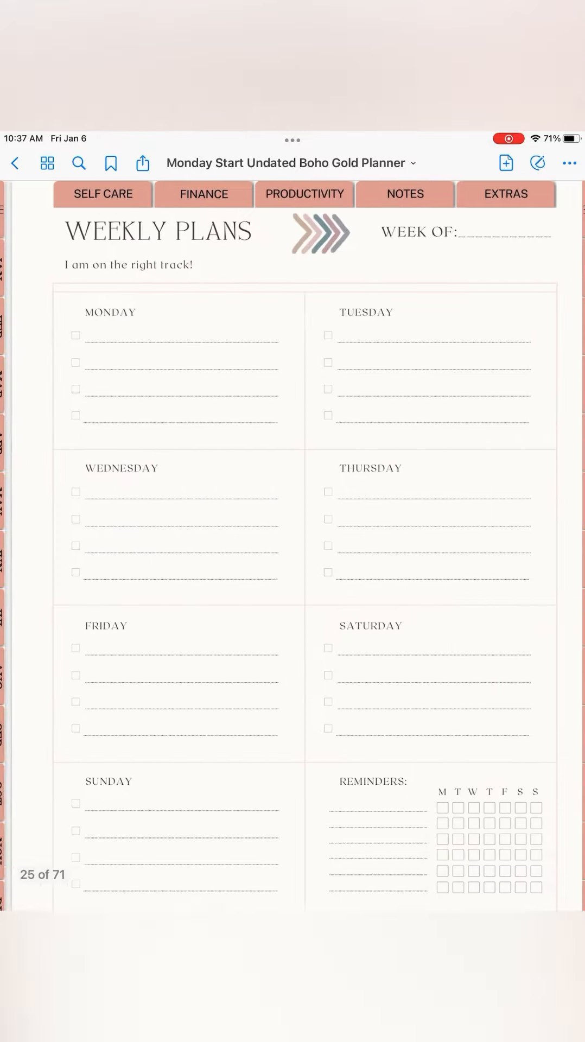
left_click(504, 163)
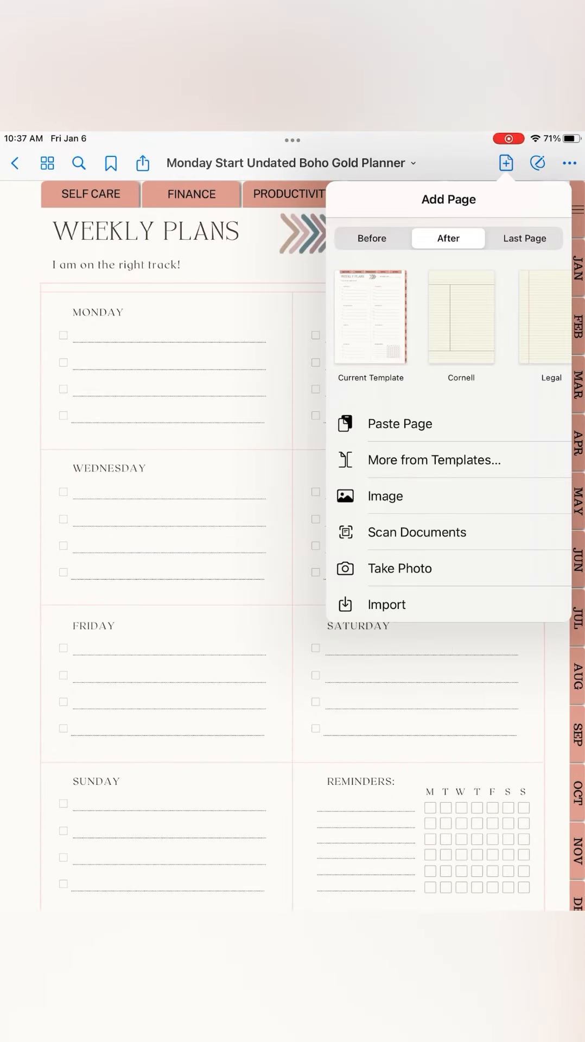